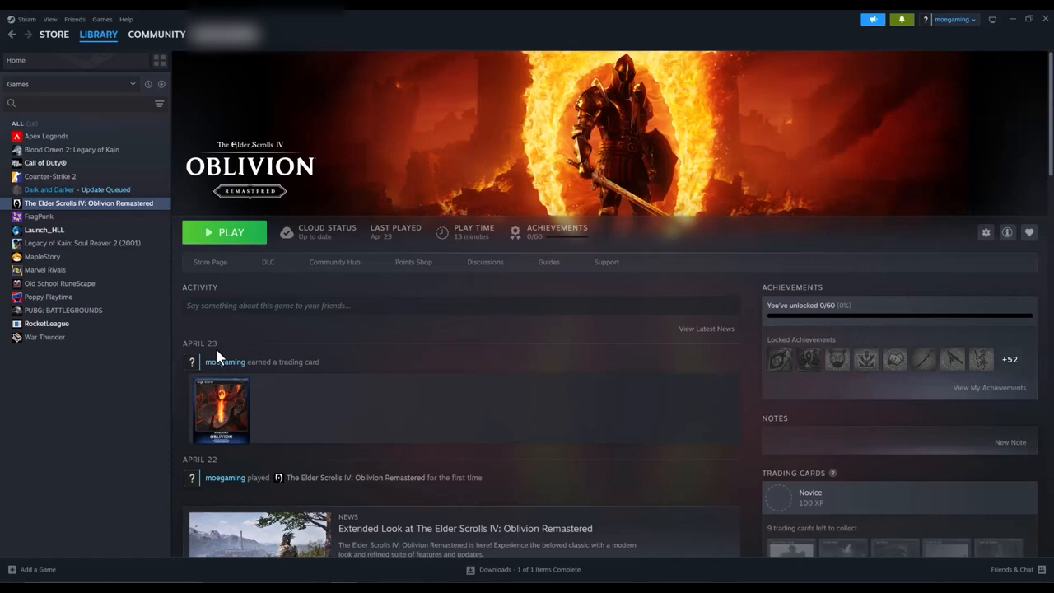
Reach Oblivion Remastered's properties from the library and browse to its install folder
right_click(89, 202)
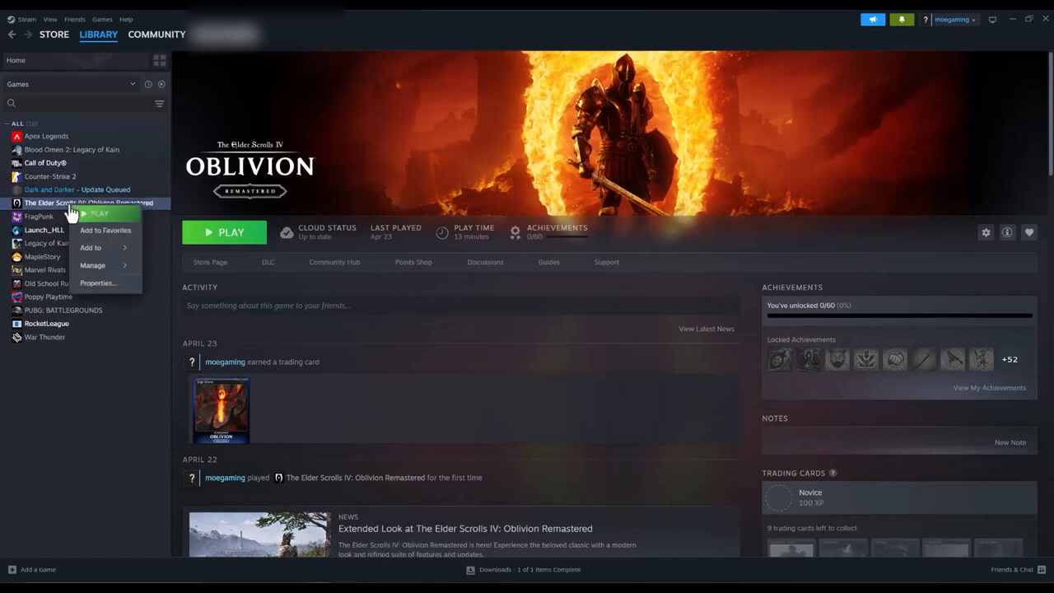
left_click(99, 283)
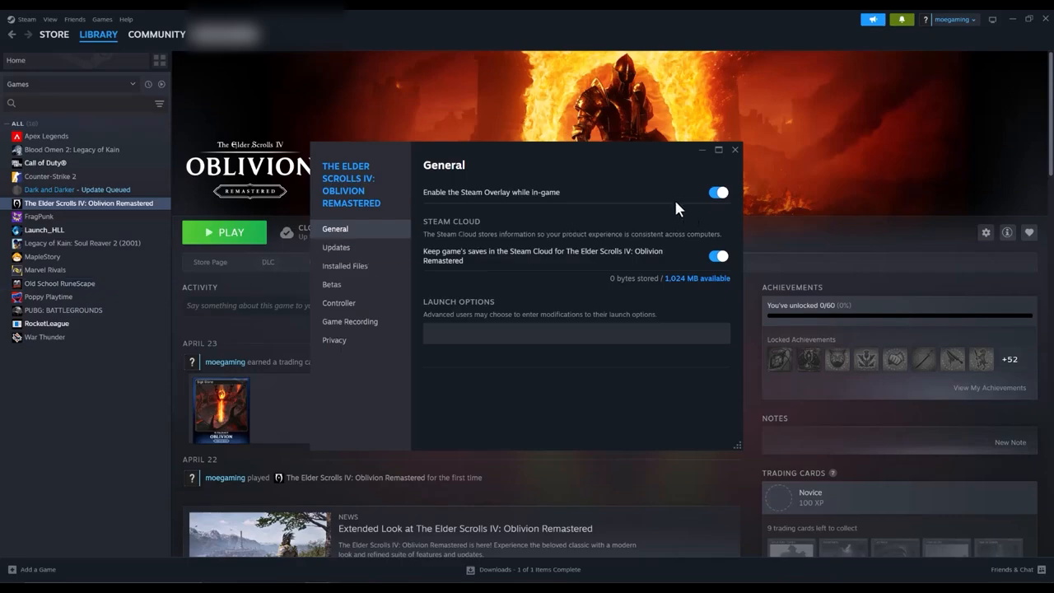
left_click(344, 265)
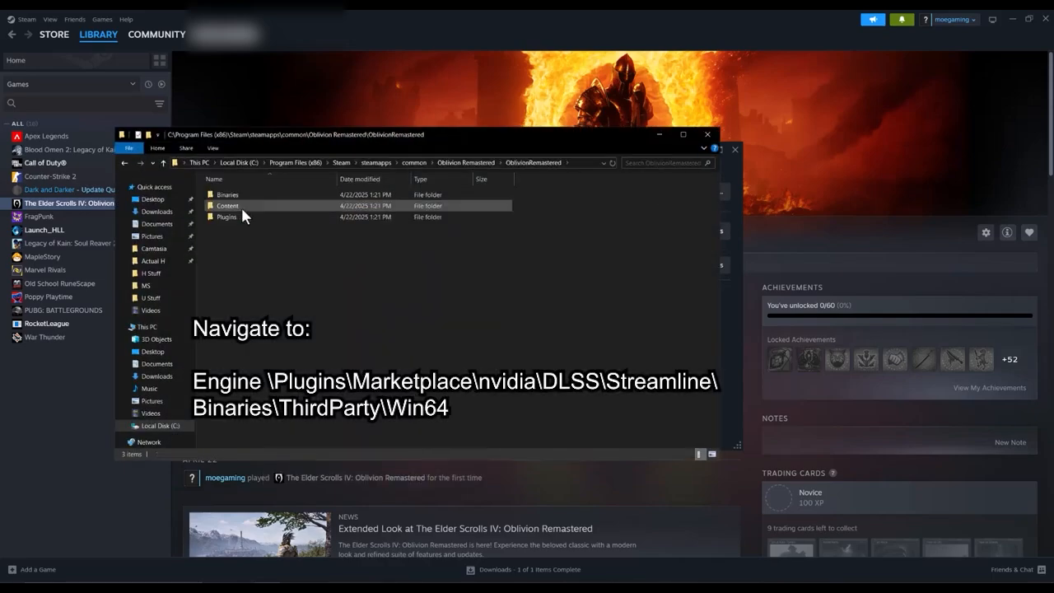
Mark OblivionRemastered-Win64-Shipping.exe to always run as administrator via Compatibility and apply it
left_click(228, 204)
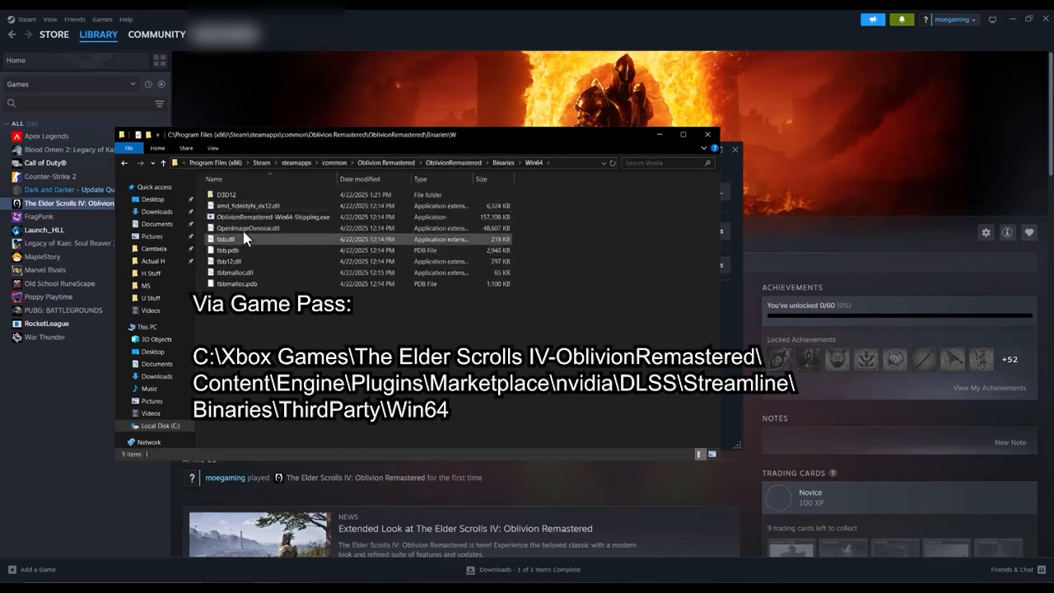
left_click(273, 217)
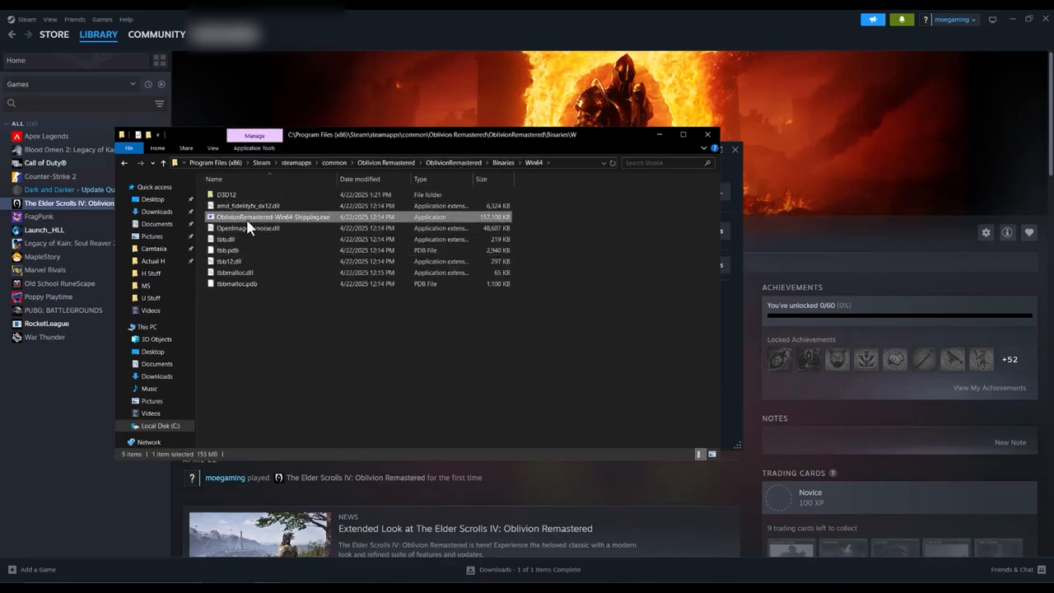
right_click(272, 217)
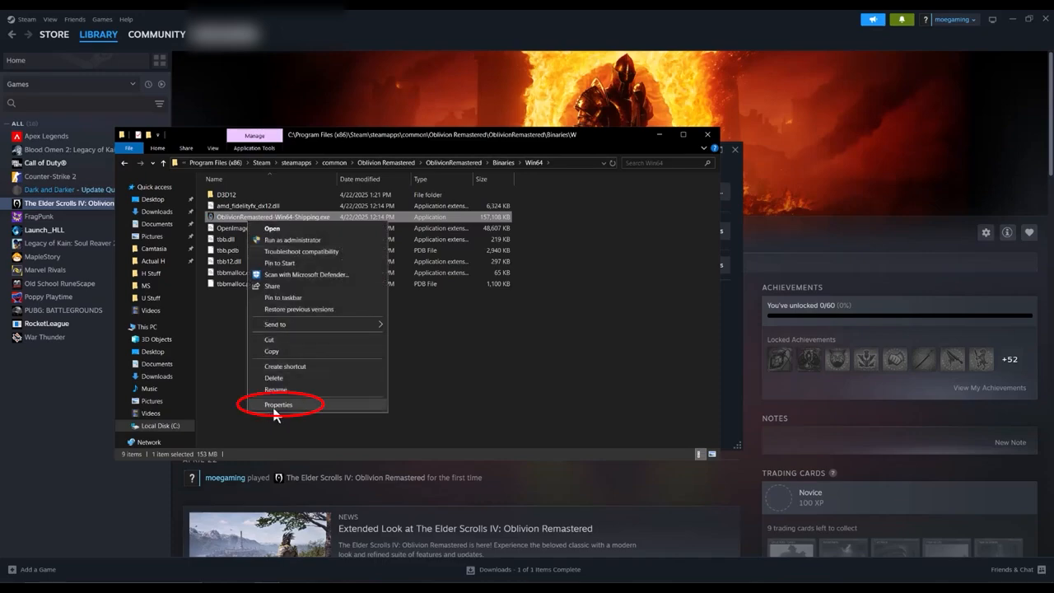
left_click(279, 406)
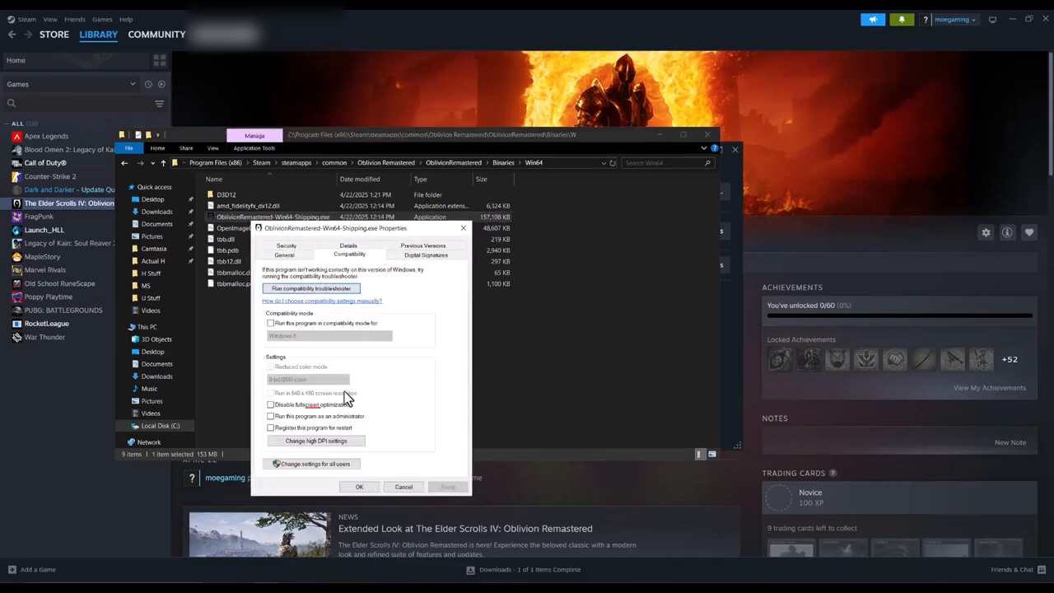
left_click(270, 415)
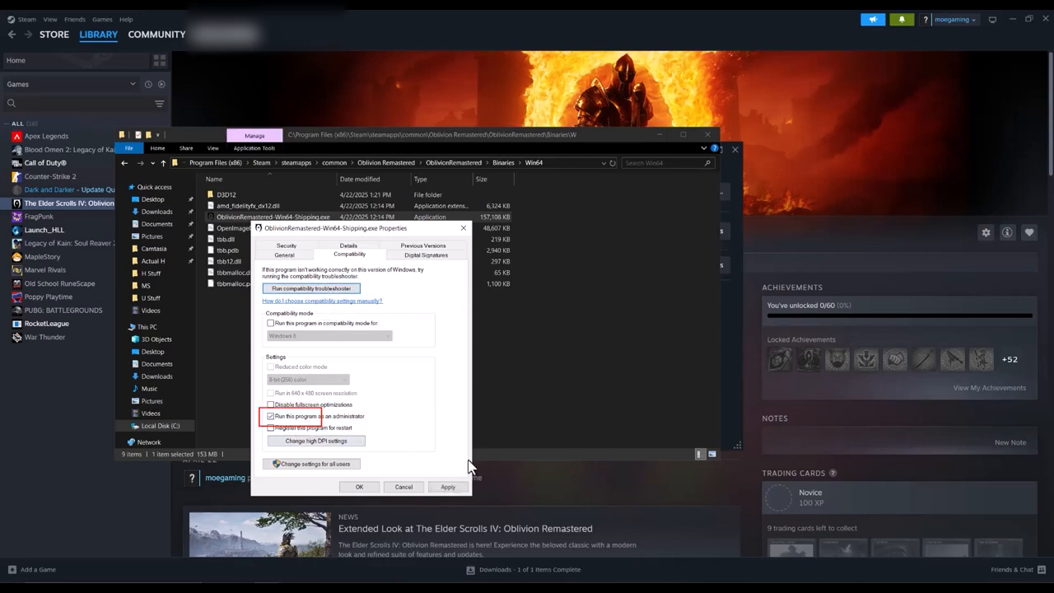
left_click(270, 415)
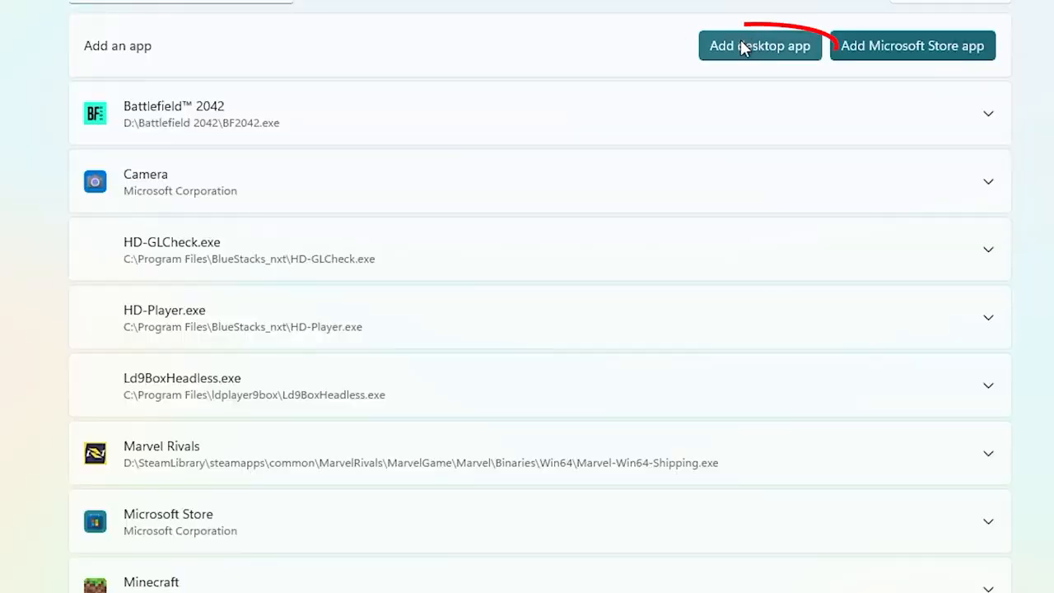
Add OblivionRemastered-Win64-Shipping.exe as a desktop app and set it to High Performance (RTX 3060 Ti)
left_click(757, 46)
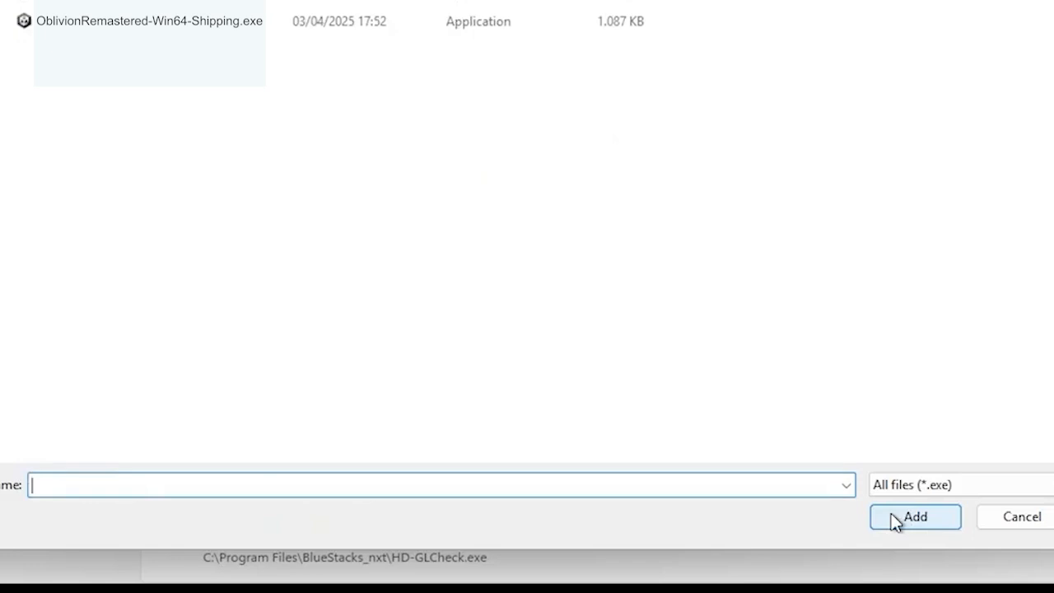
left_click(916, 517)
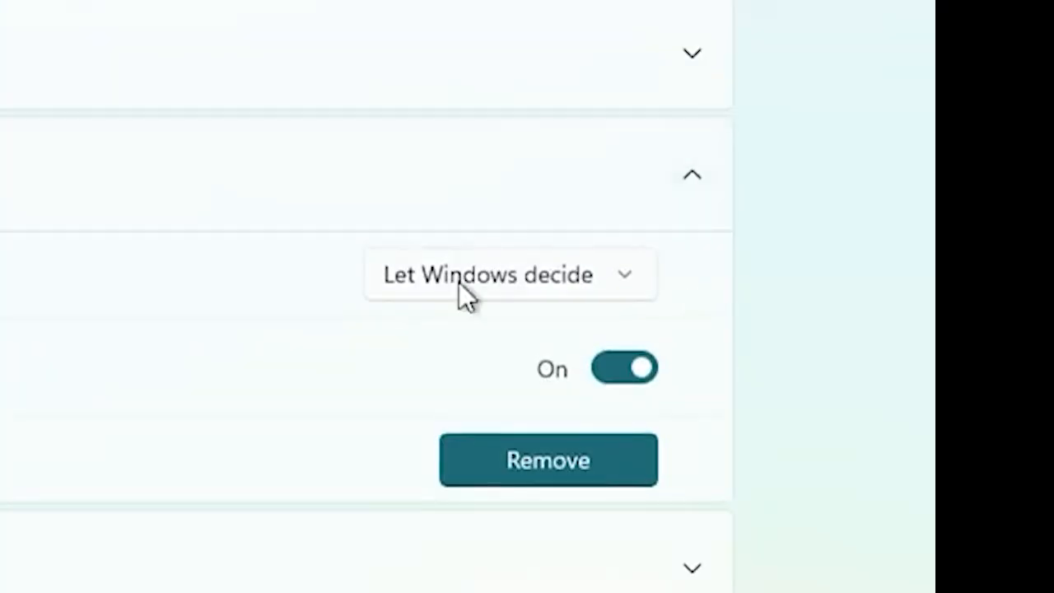
left_click(509, 274)
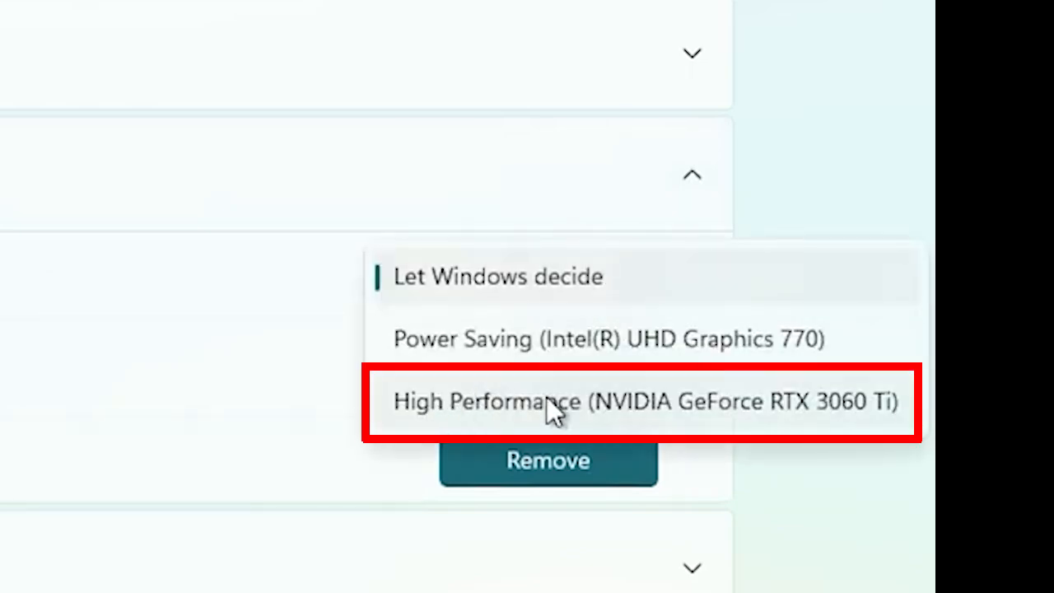
left_click(646, 402)
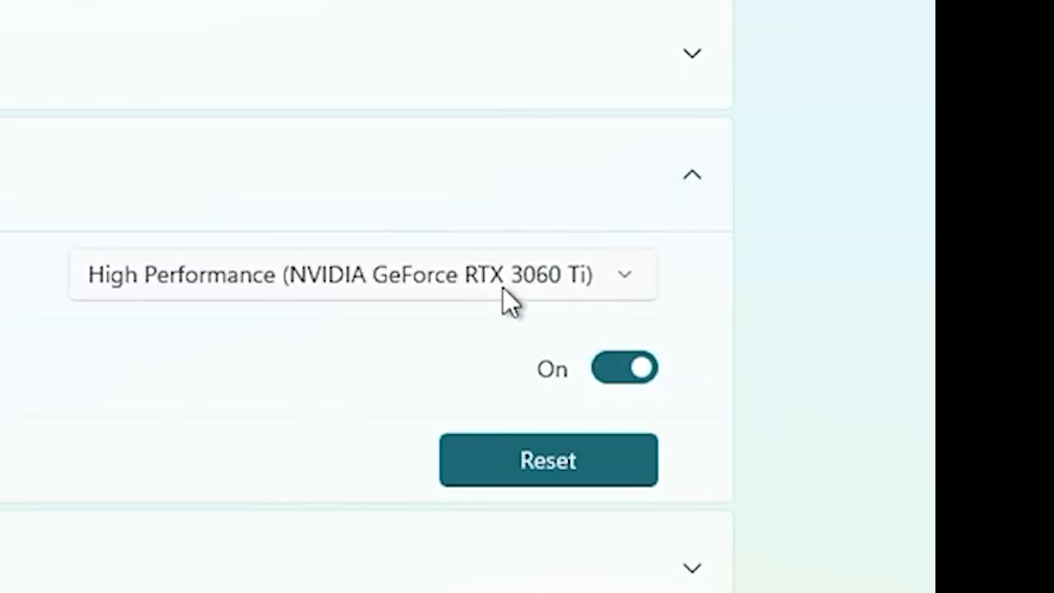
left_click(363, 275)
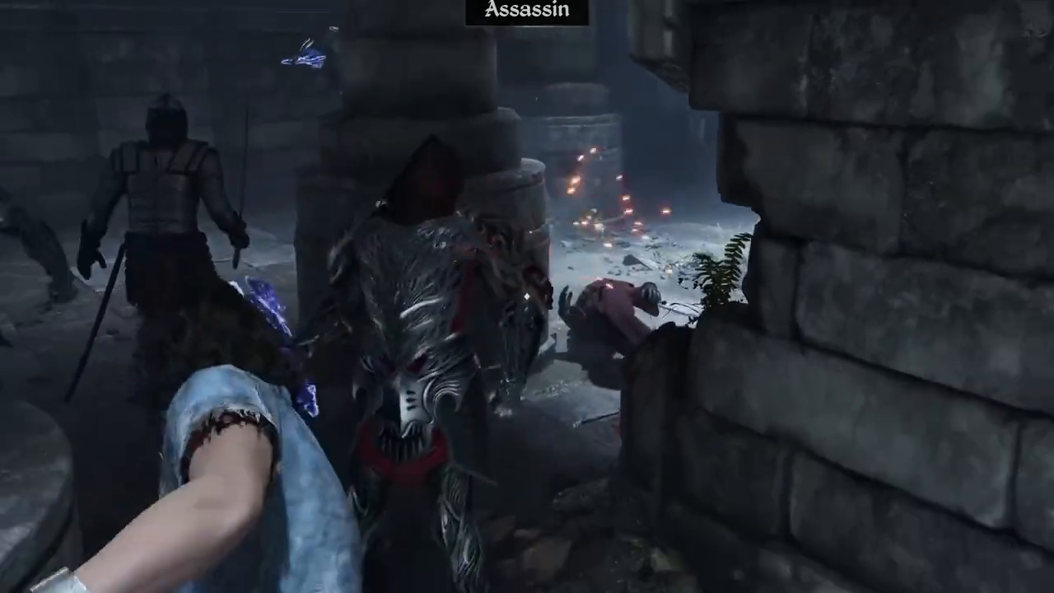
key("alt+tab")
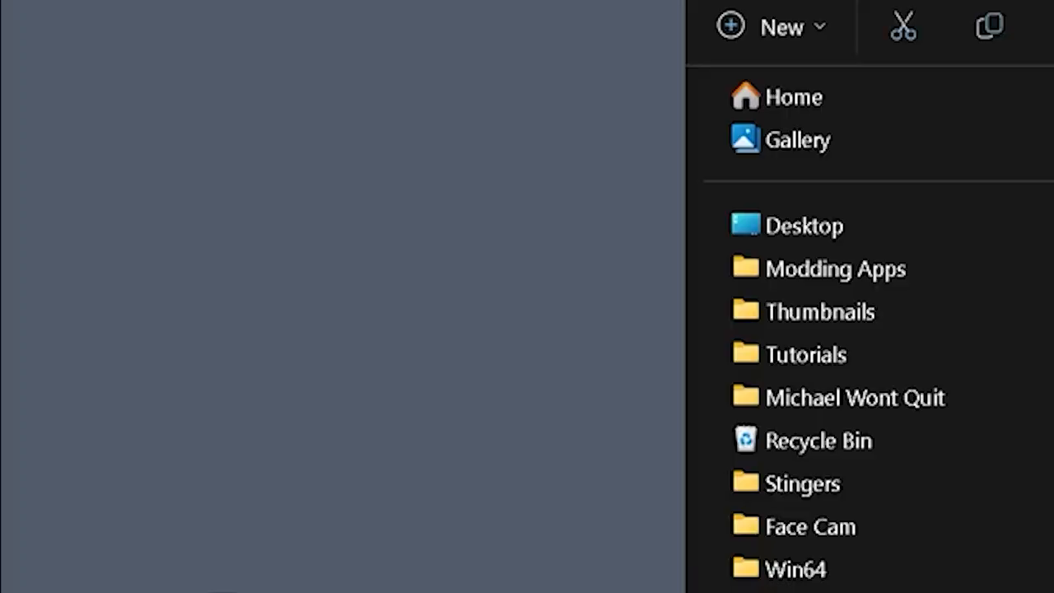
Select all files in the OBSE64 package — loader, DLL and readme
left_click(135, 230)
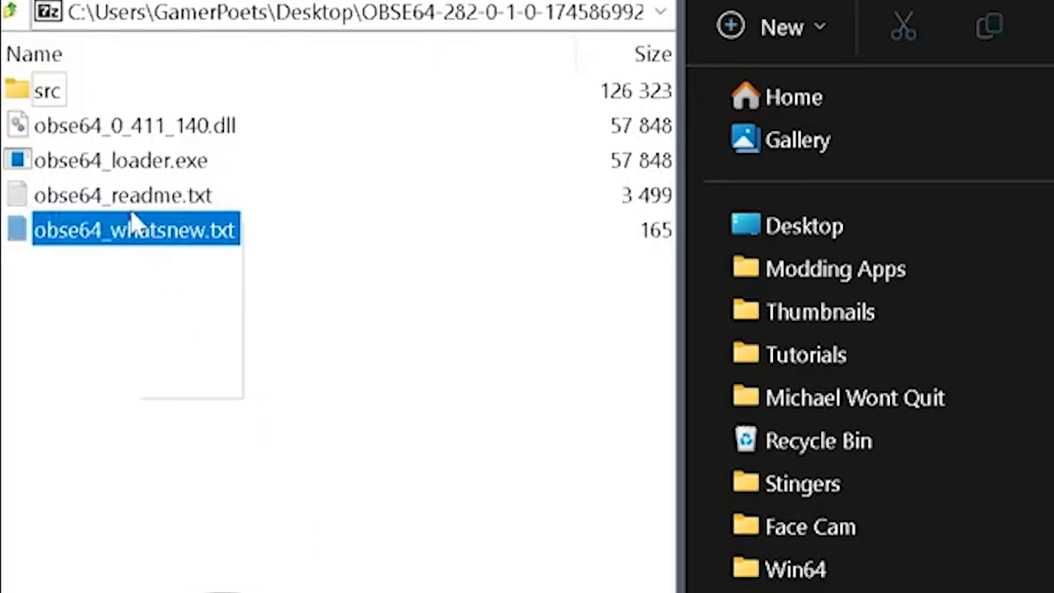
key("ctrl+a")
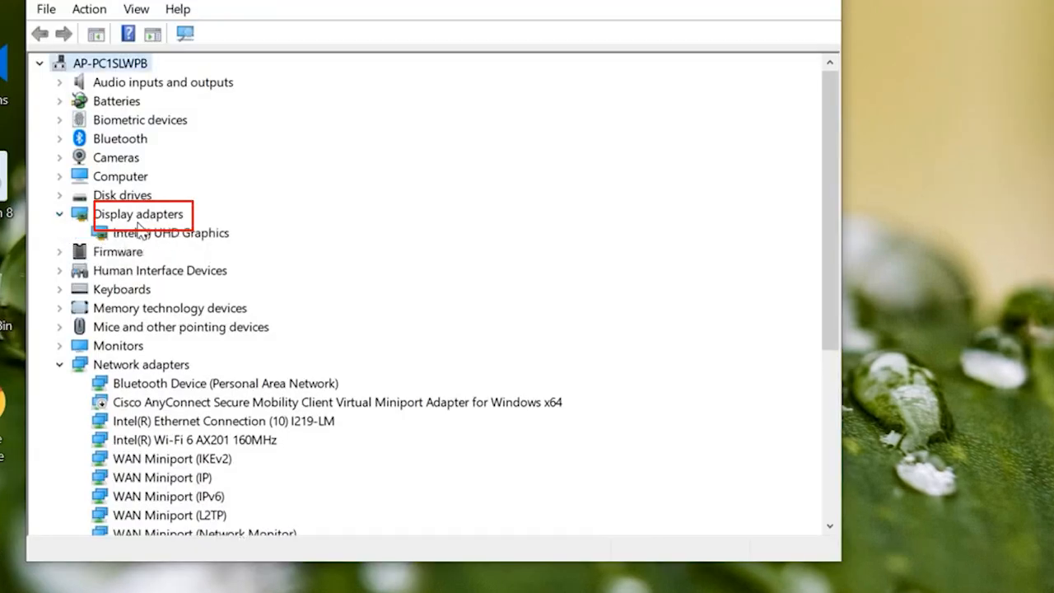
Run Update driver on Intel(R) UHD Graphics with automatic search for newer drivers
left_click(172, 233)
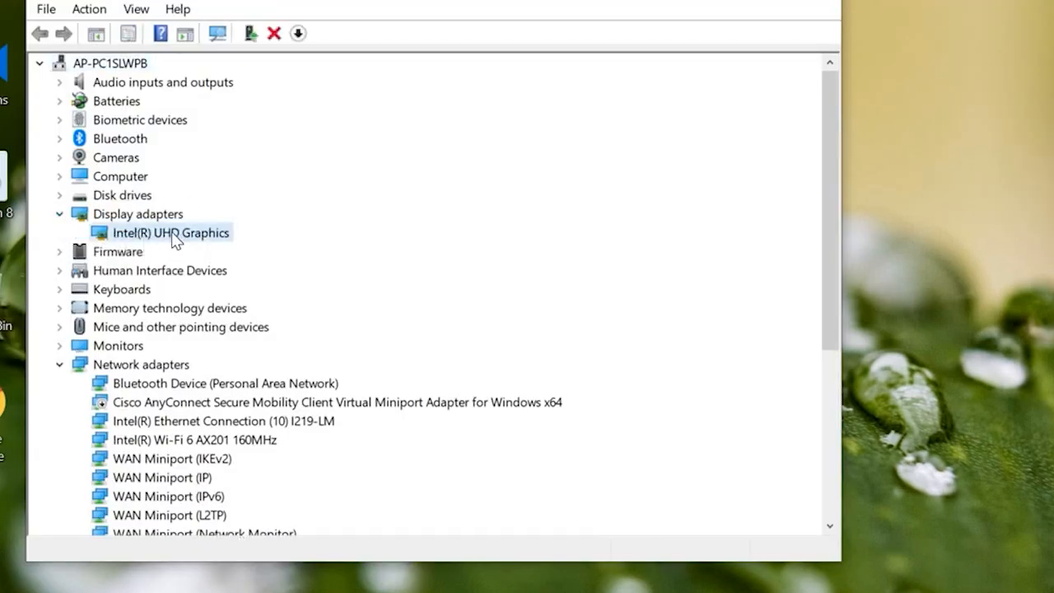
right_click(171, 233)
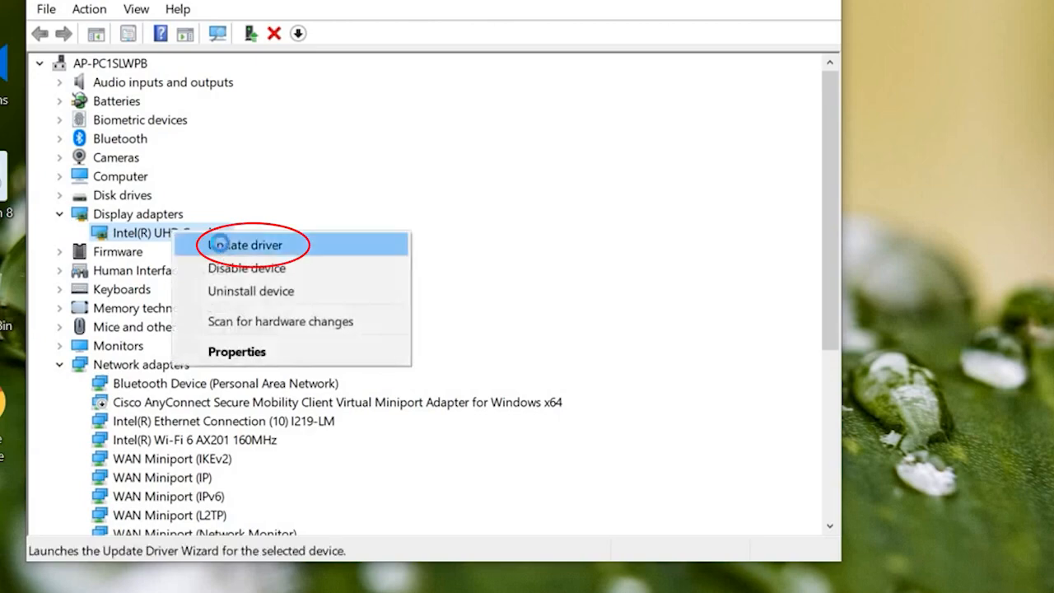
left_click(245, 244)
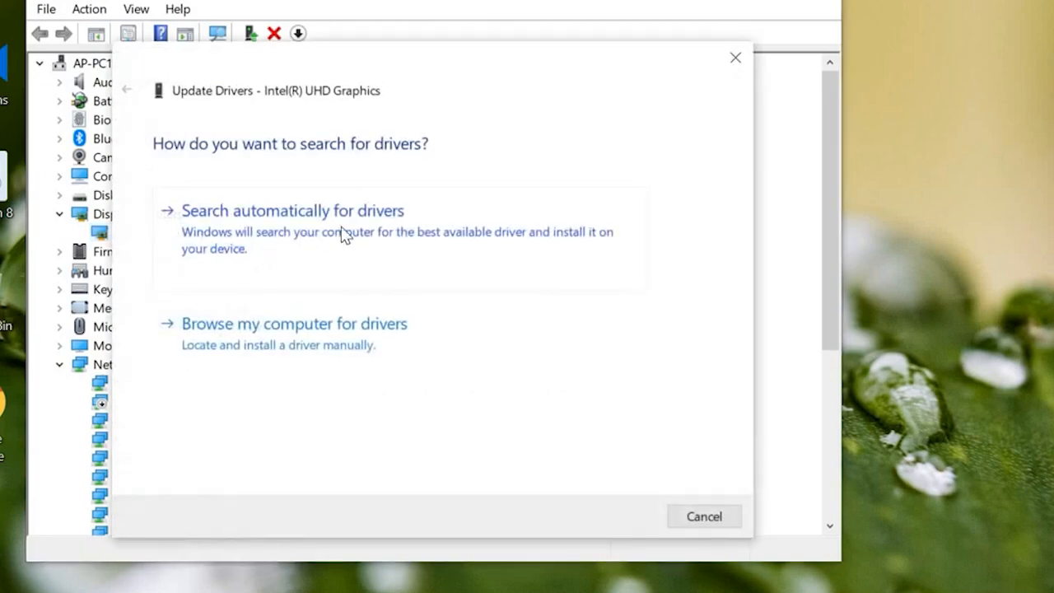
left_click(293, 211)
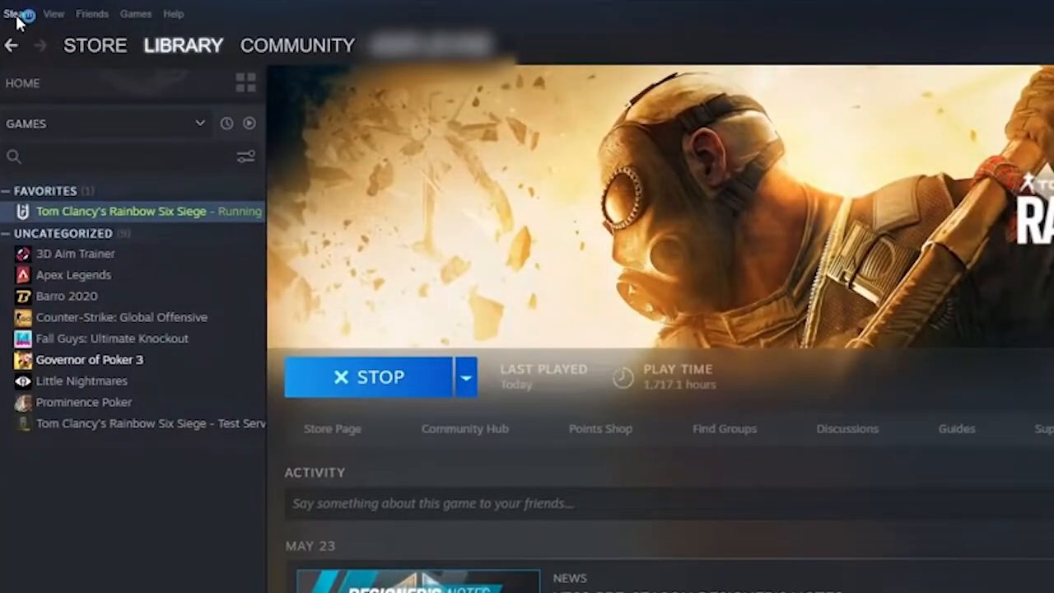
Untick Enable the Steam Overlay while in-game in Settings > In-Game and close Steam
left_click(16, 13)
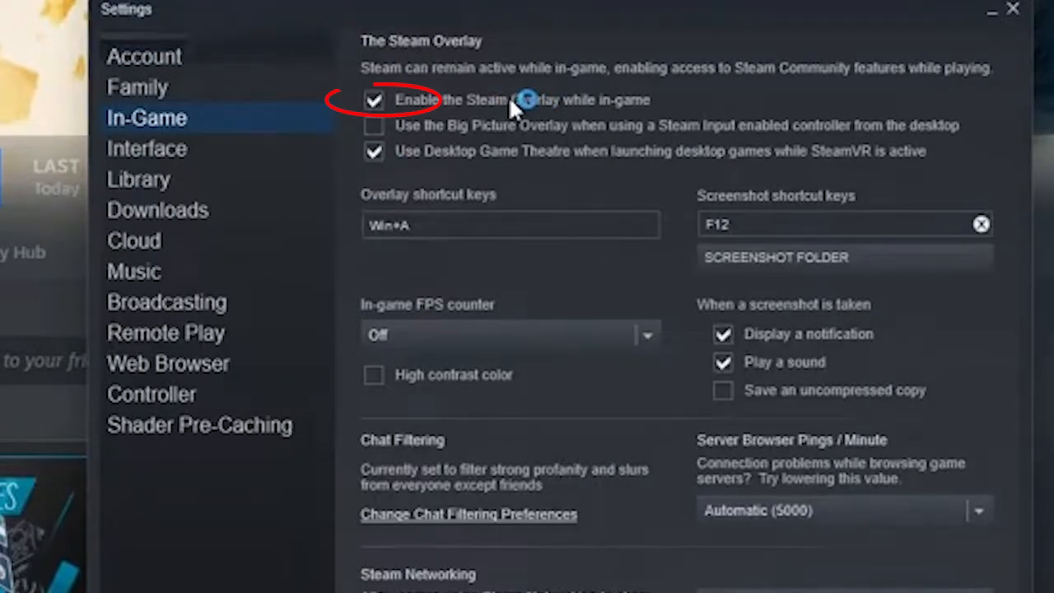
mouse_move(715, 113)
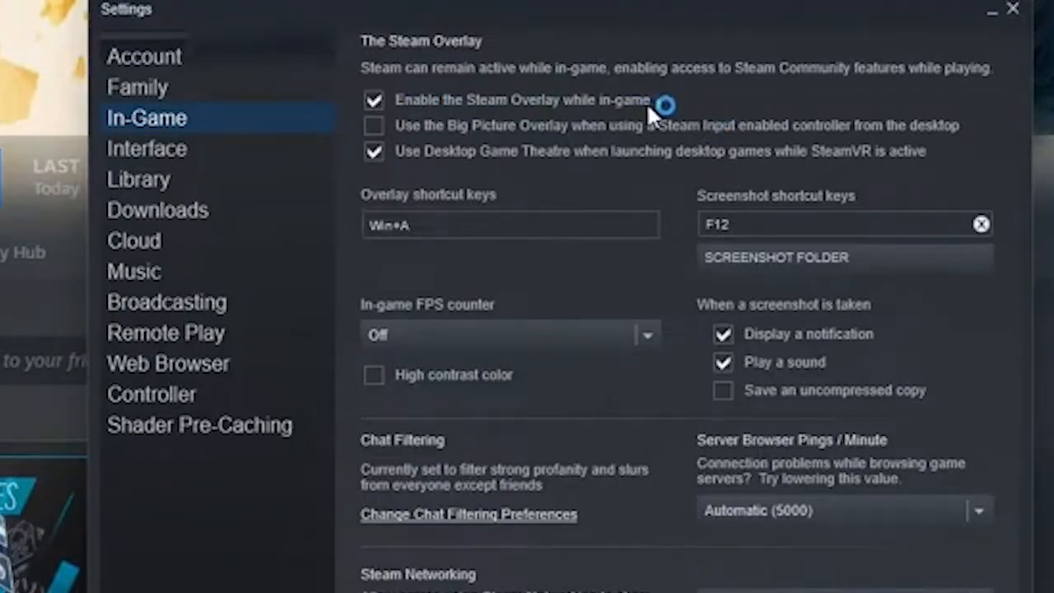
left_click(372, 100)
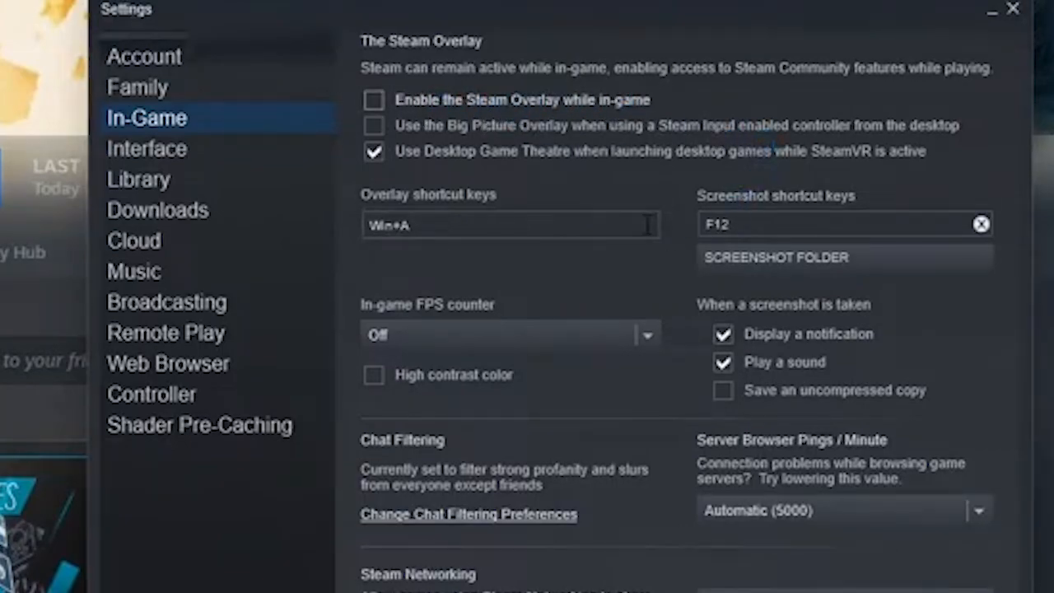
left_click(1011, 10)
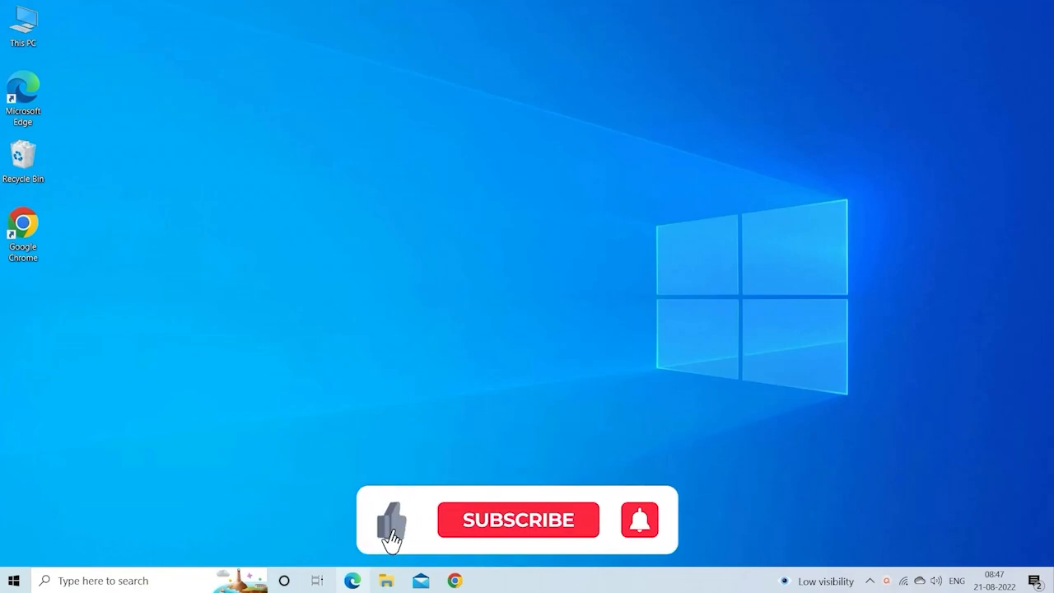